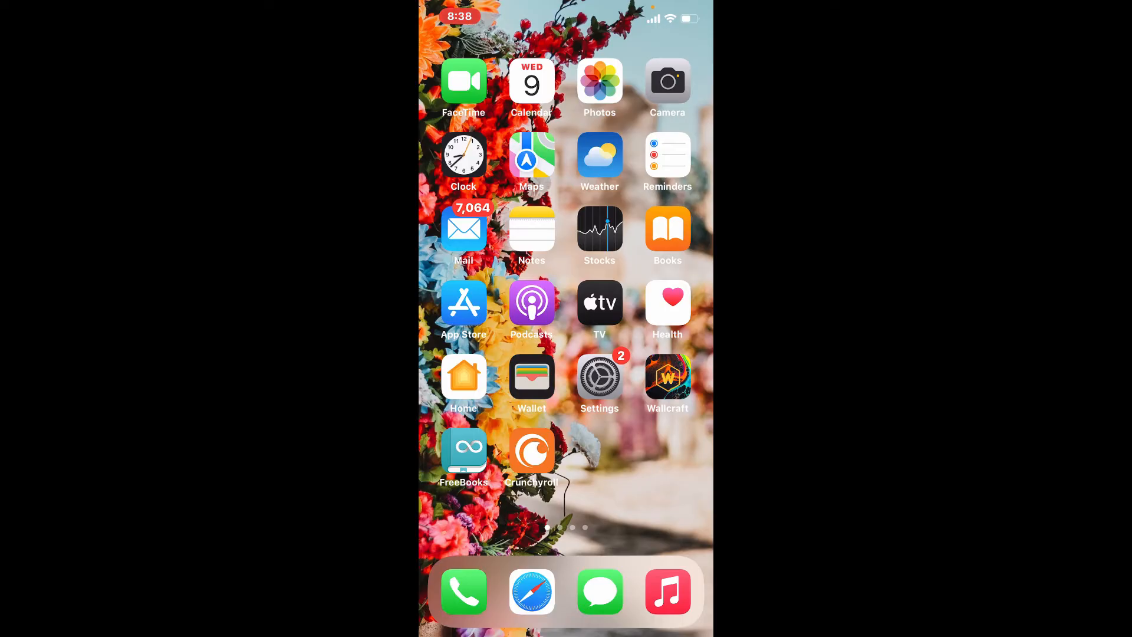
Launch Coinbase from the second home screen page
scroll(left, 3)
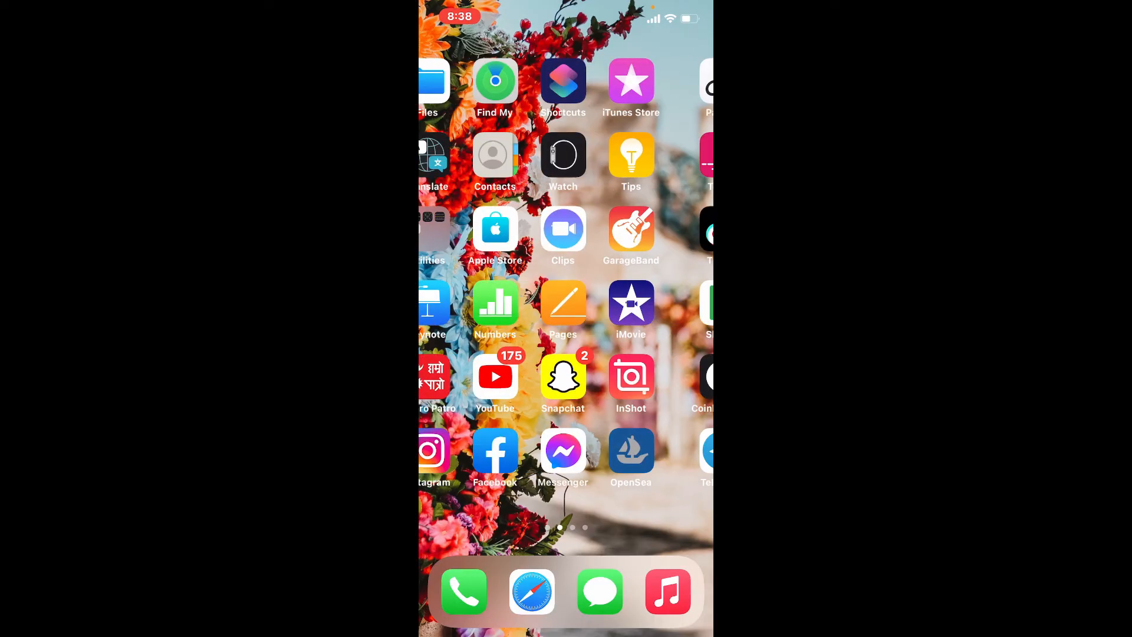
click(701, 375)
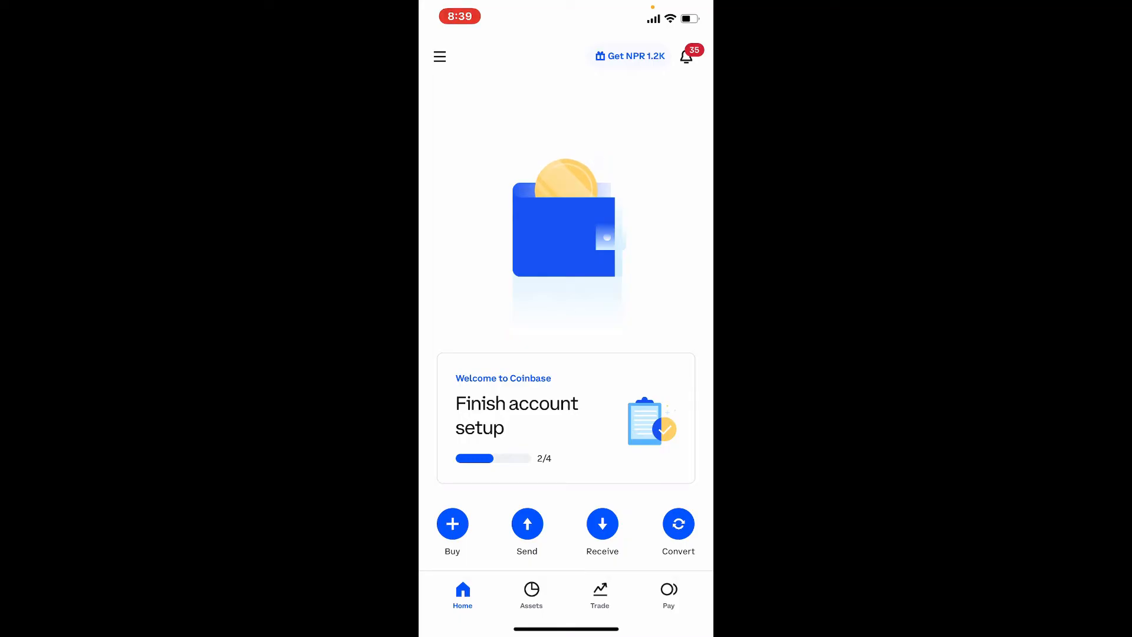
Reach Profile & Settings through the account menu
click(440, 56)
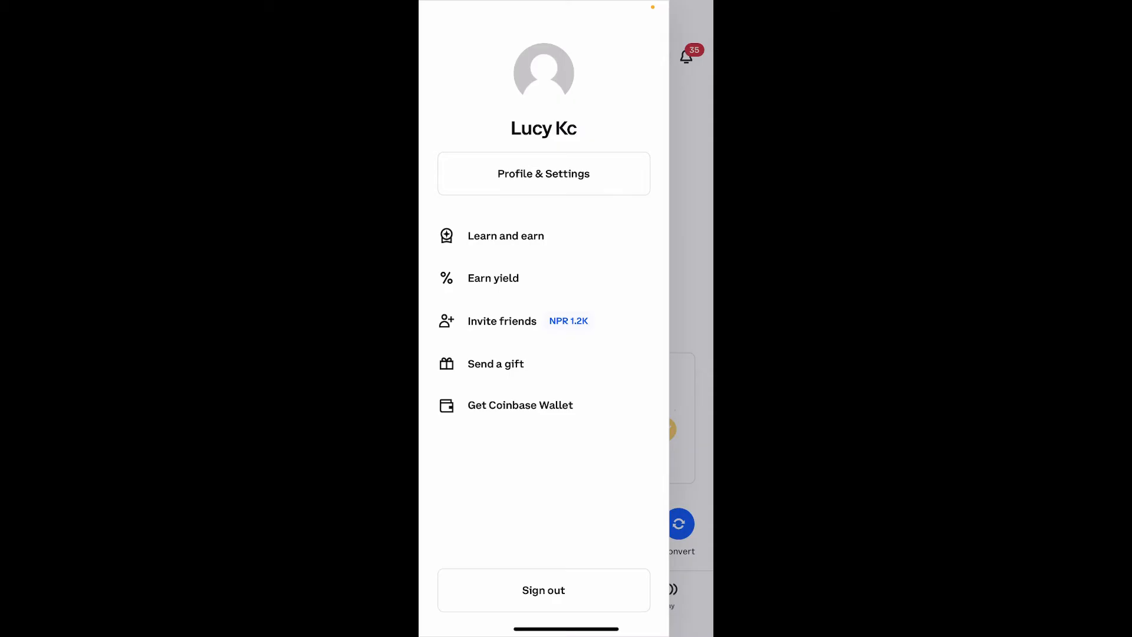
click(543, 174)
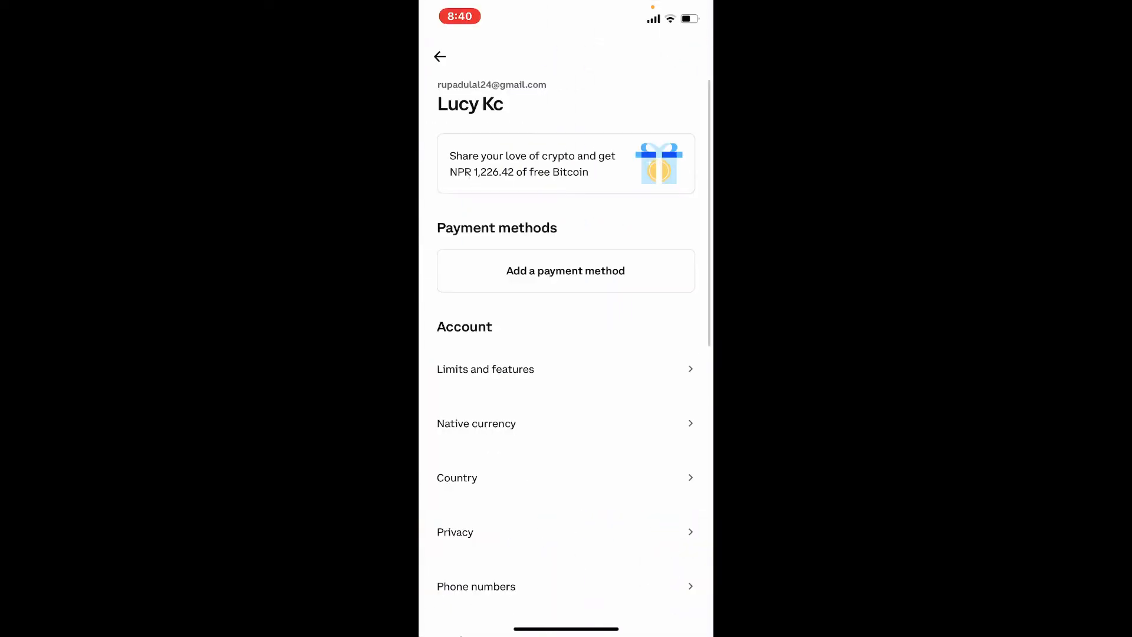
Reach Change security settings under the Security section
scroll(down, 3)
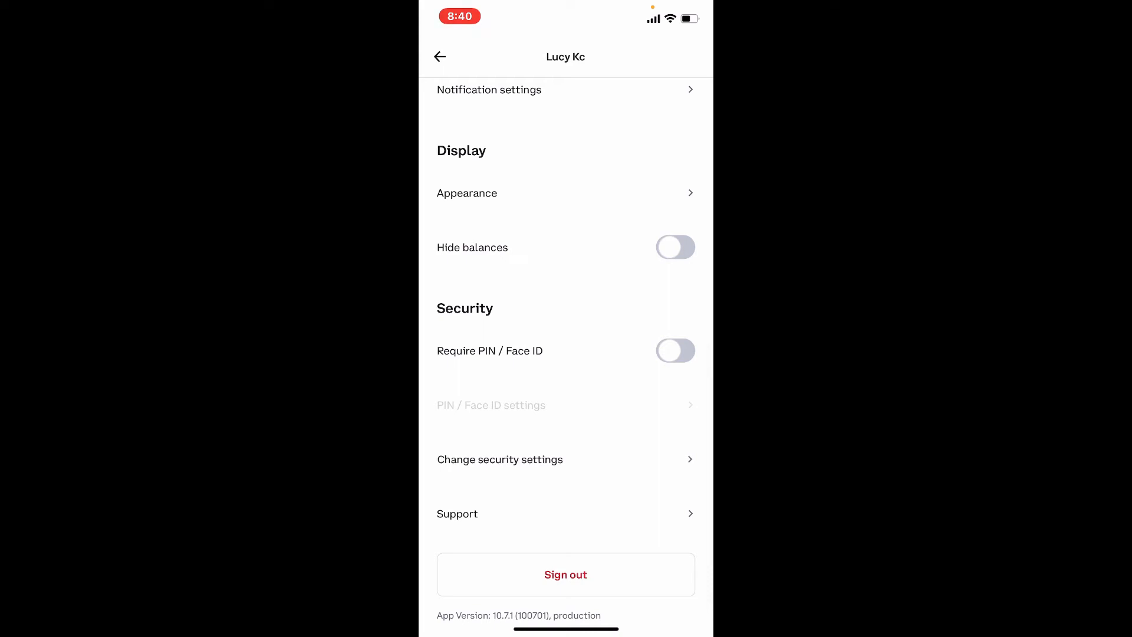
click(500, 459)
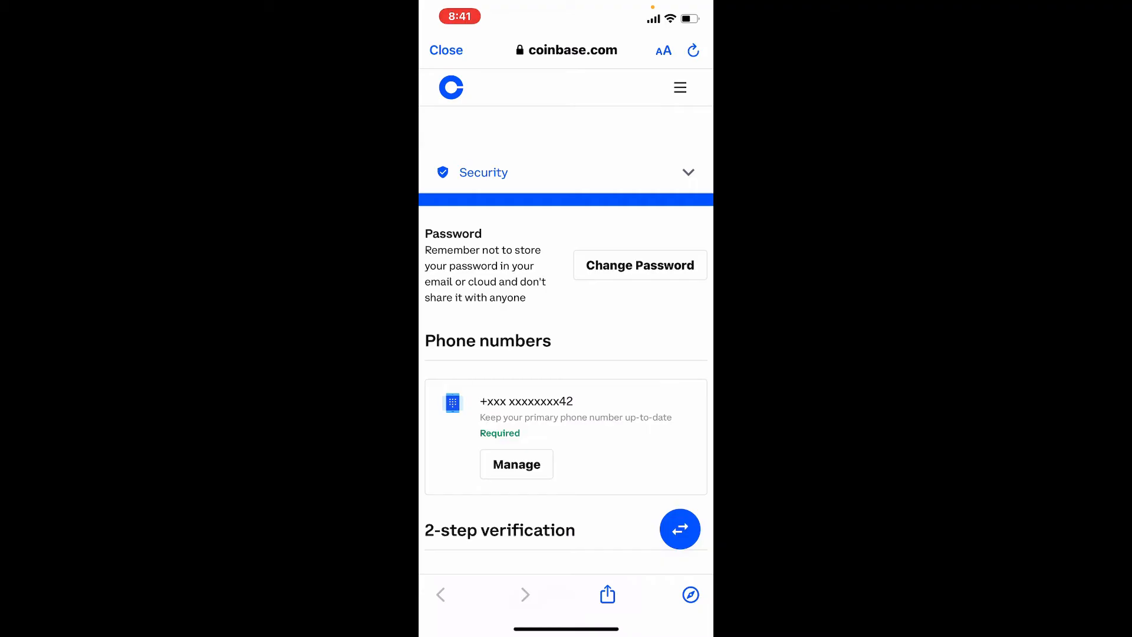
Enter the old password and a custom new password in both new-password fields
click(639, 265)
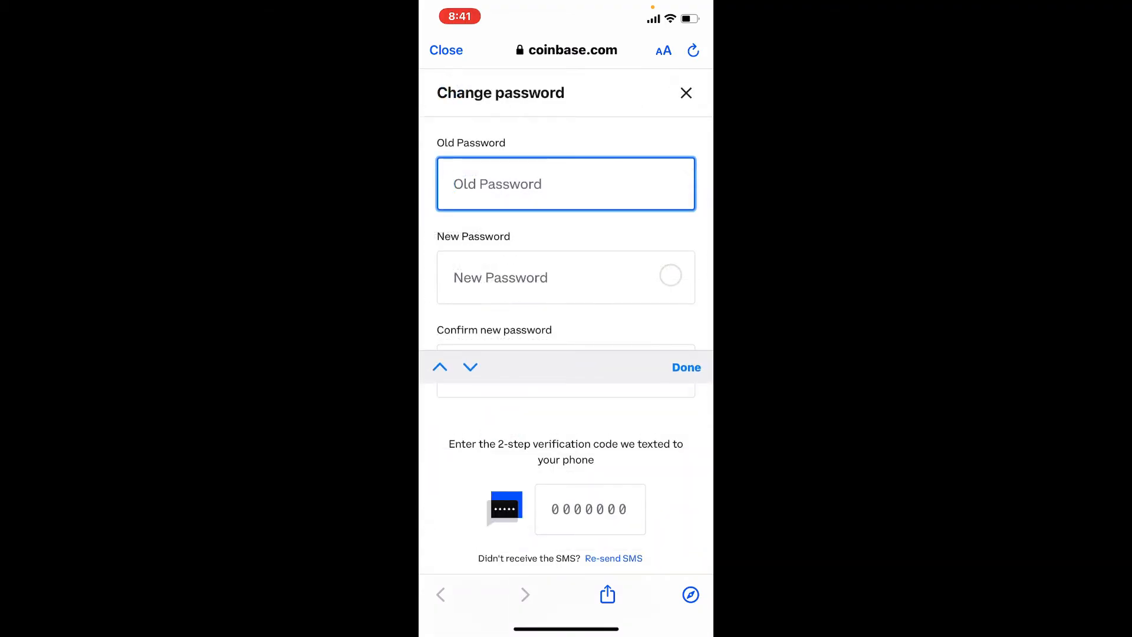
click(566, 184)
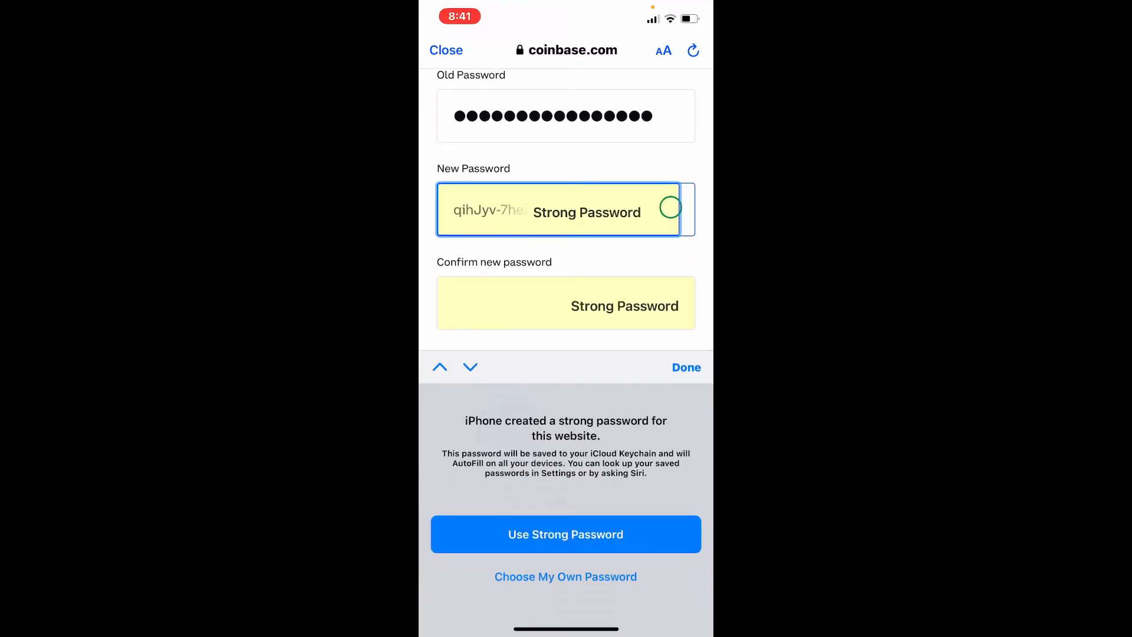
click(565, 576)
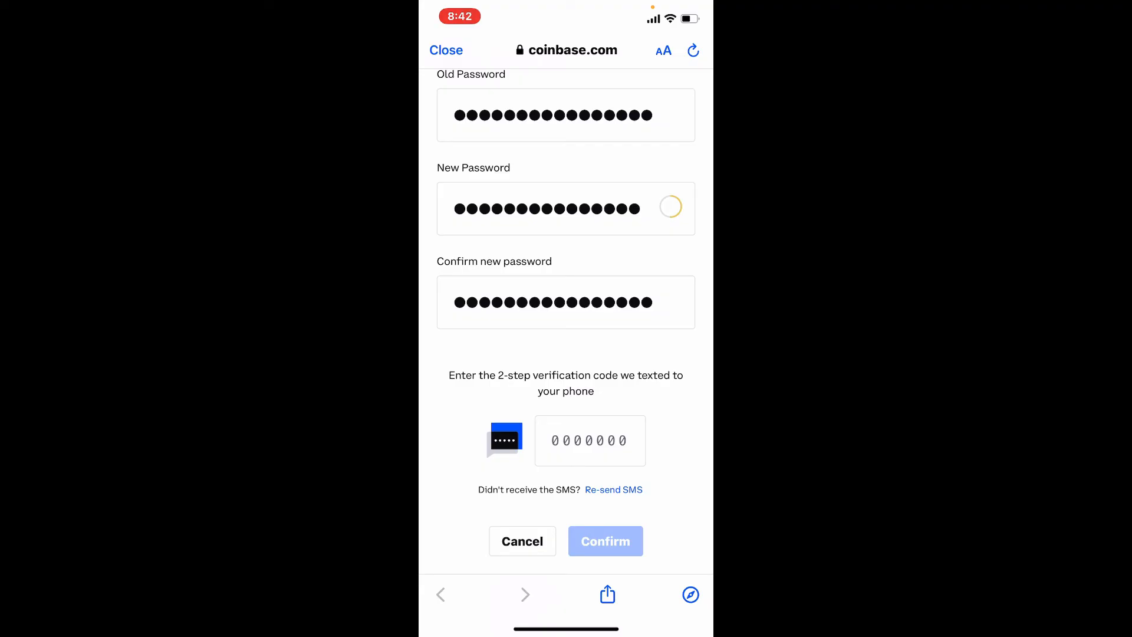
Submit the password change with the autofilled SMS code, dismiss the success banner and sign out
click(590, 440)
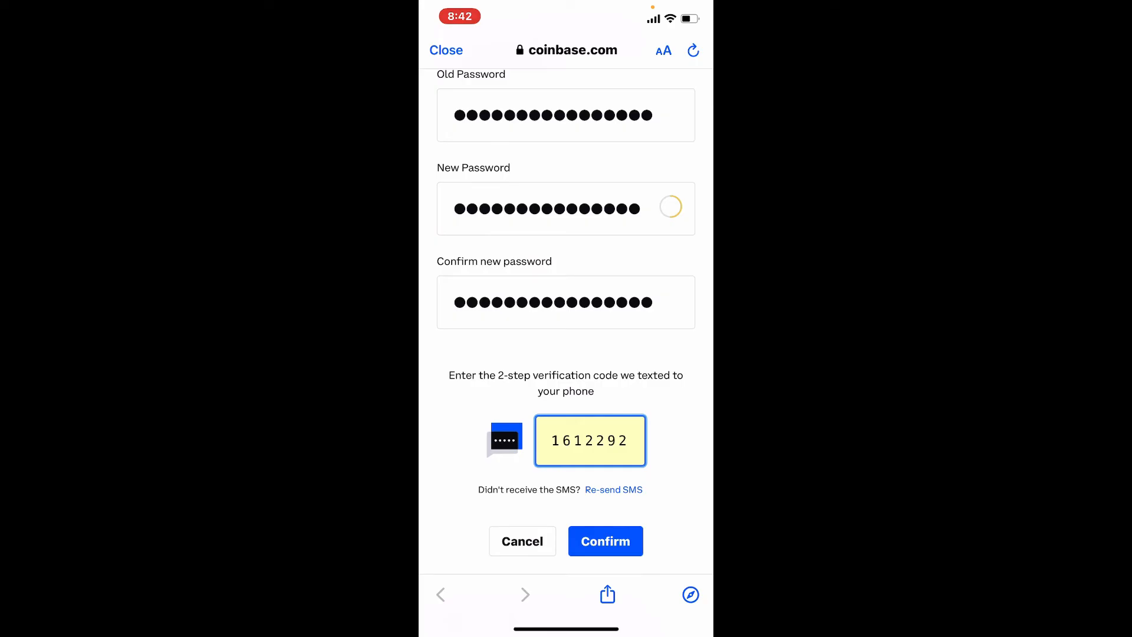
click(605, 541)
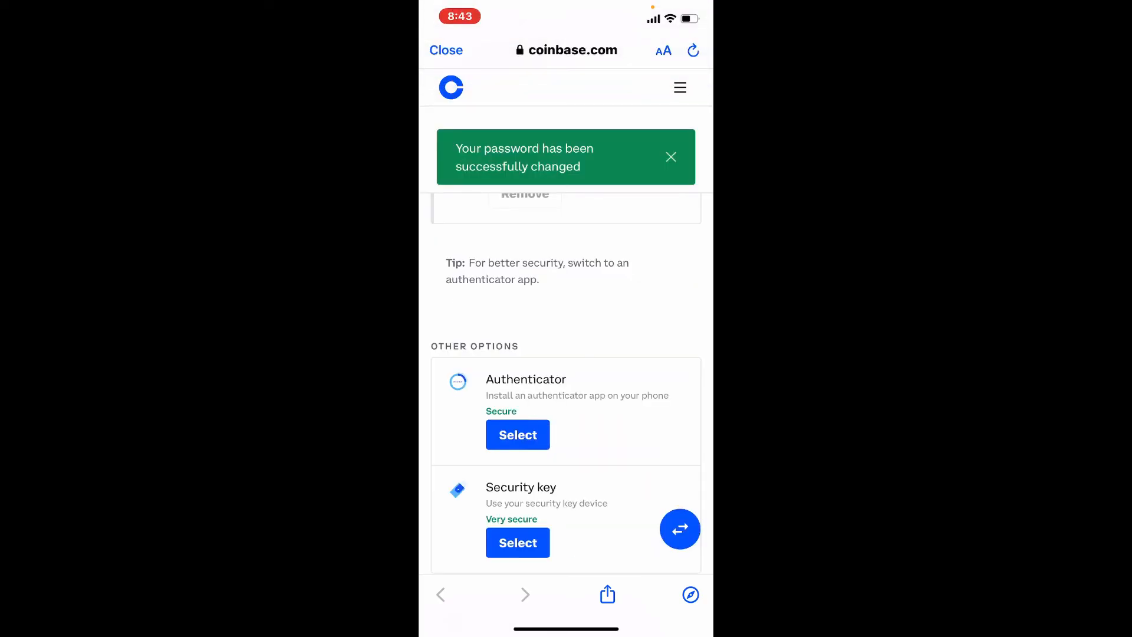
click(670, 157)
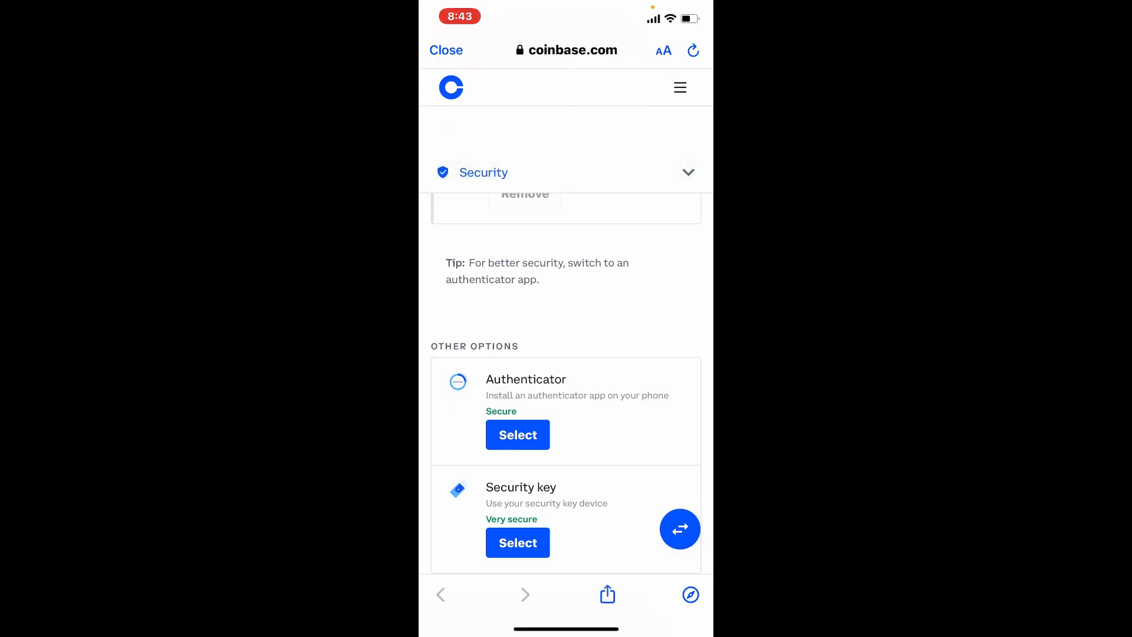
click(446, 49)
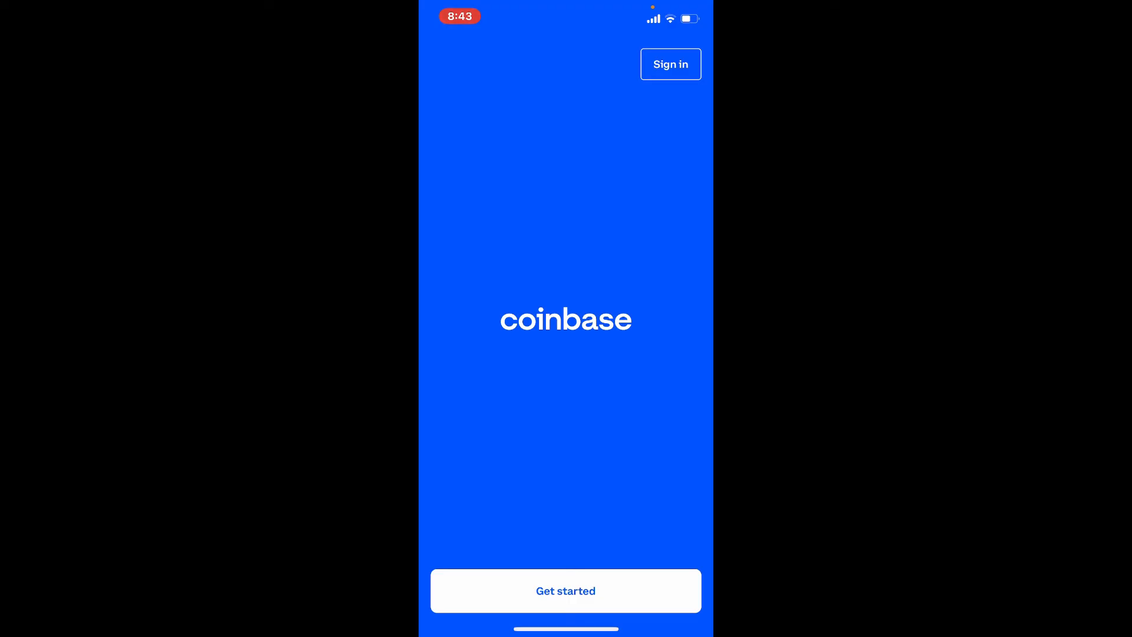
Reach the sign-in form with the Email field ready for input
click(670, 63)
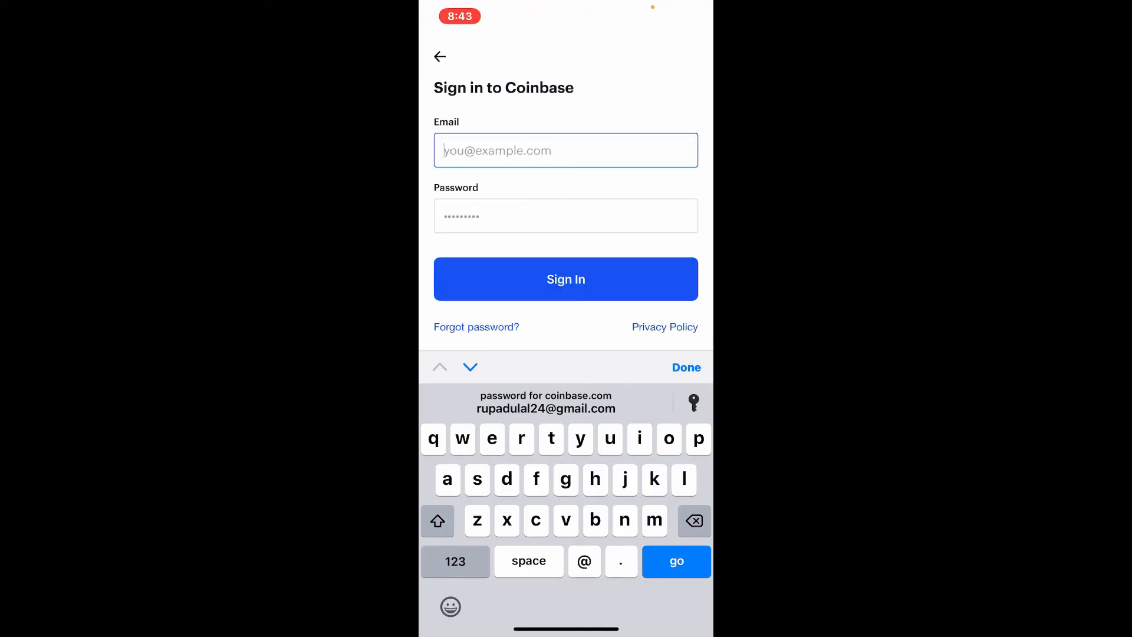
click(566, 150)
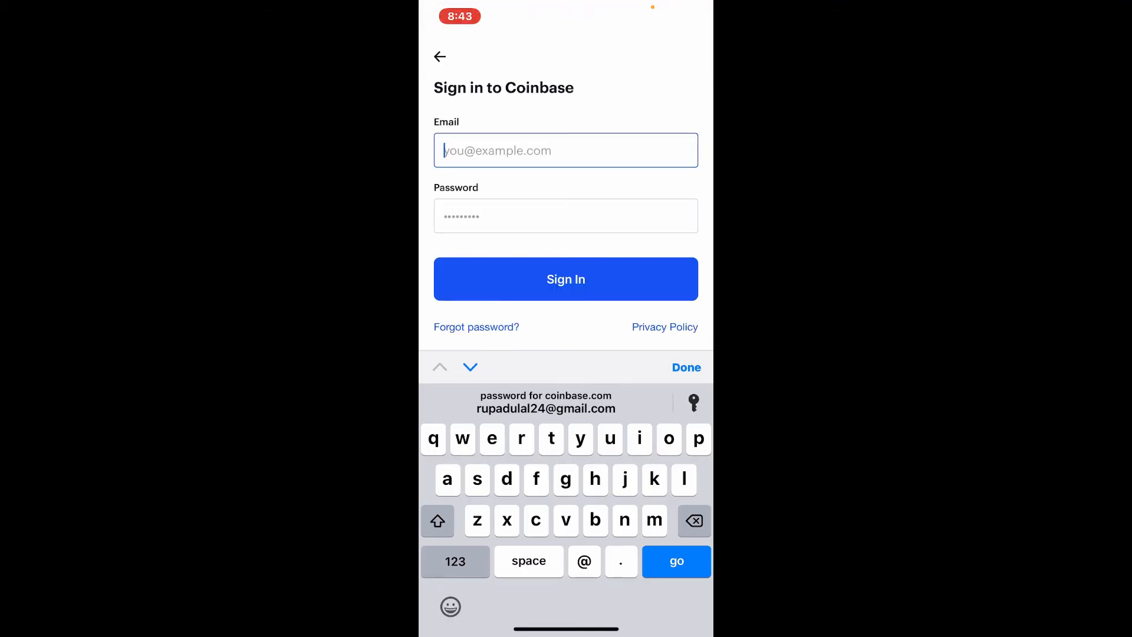